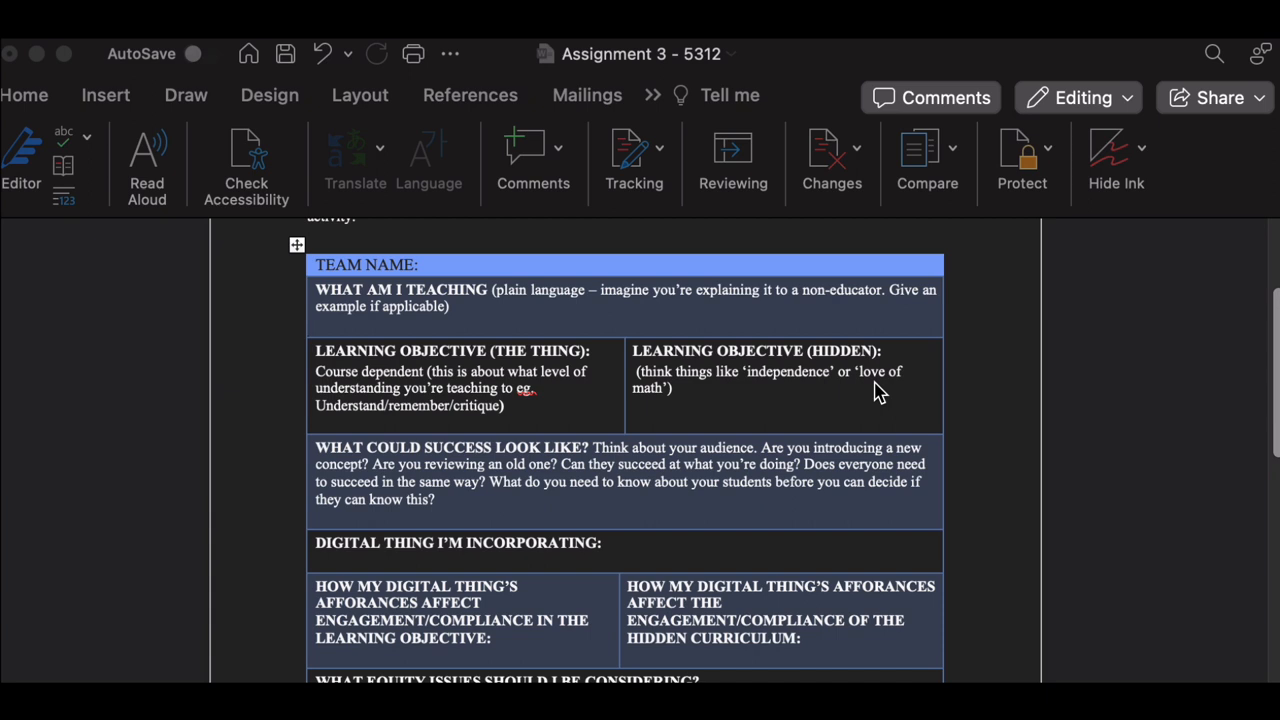
mouse_move(802, 388)
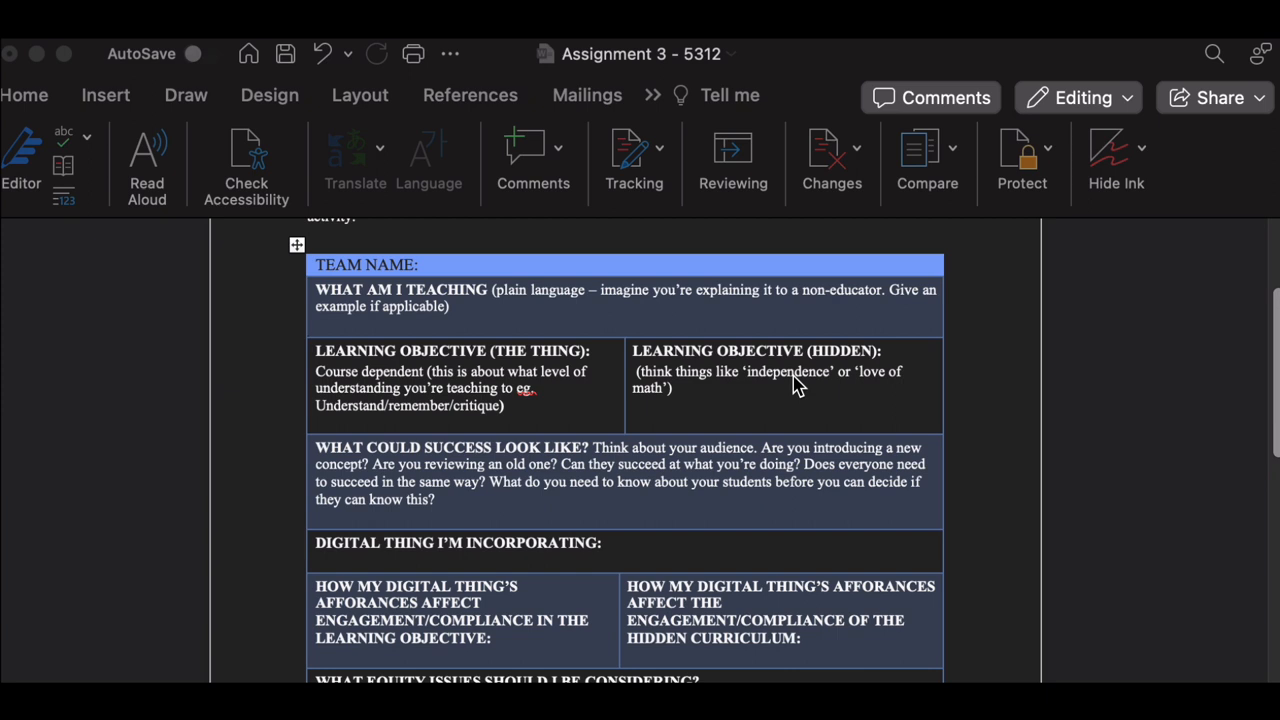
Select 'independence' in the hidden learning objective and bring up the Review tools
double_click(788, 372)
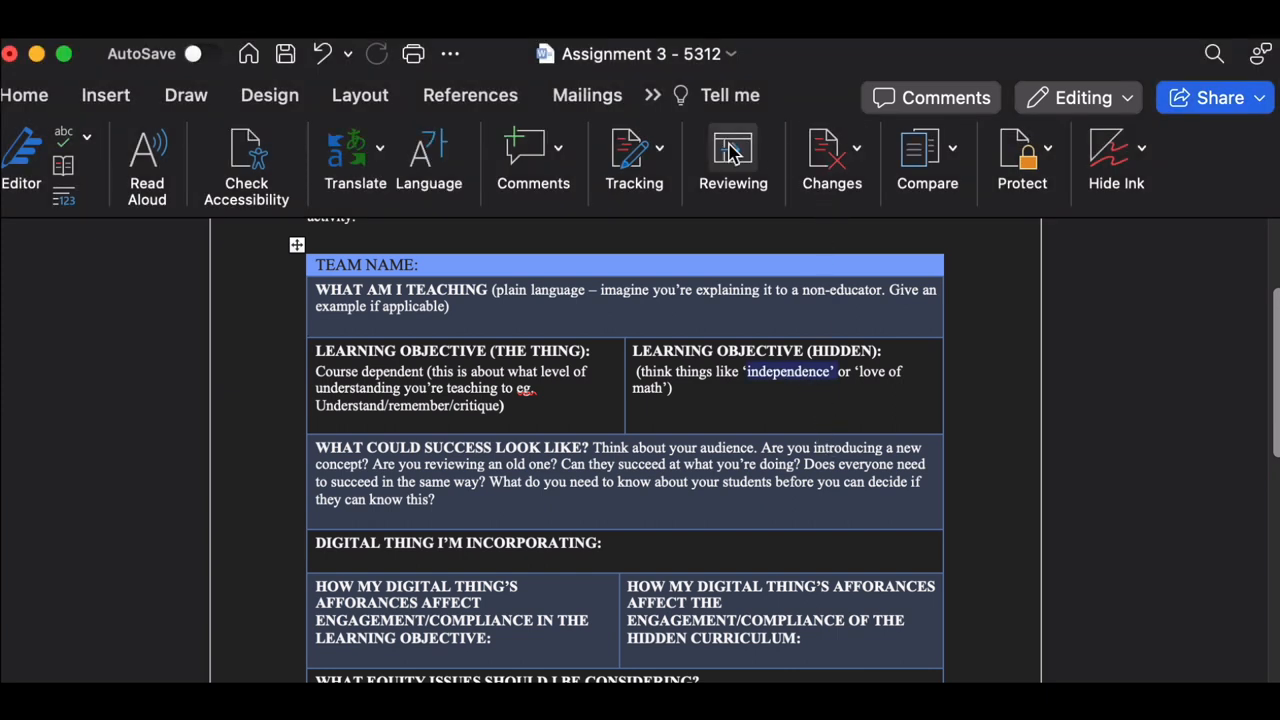
click(648, 96)
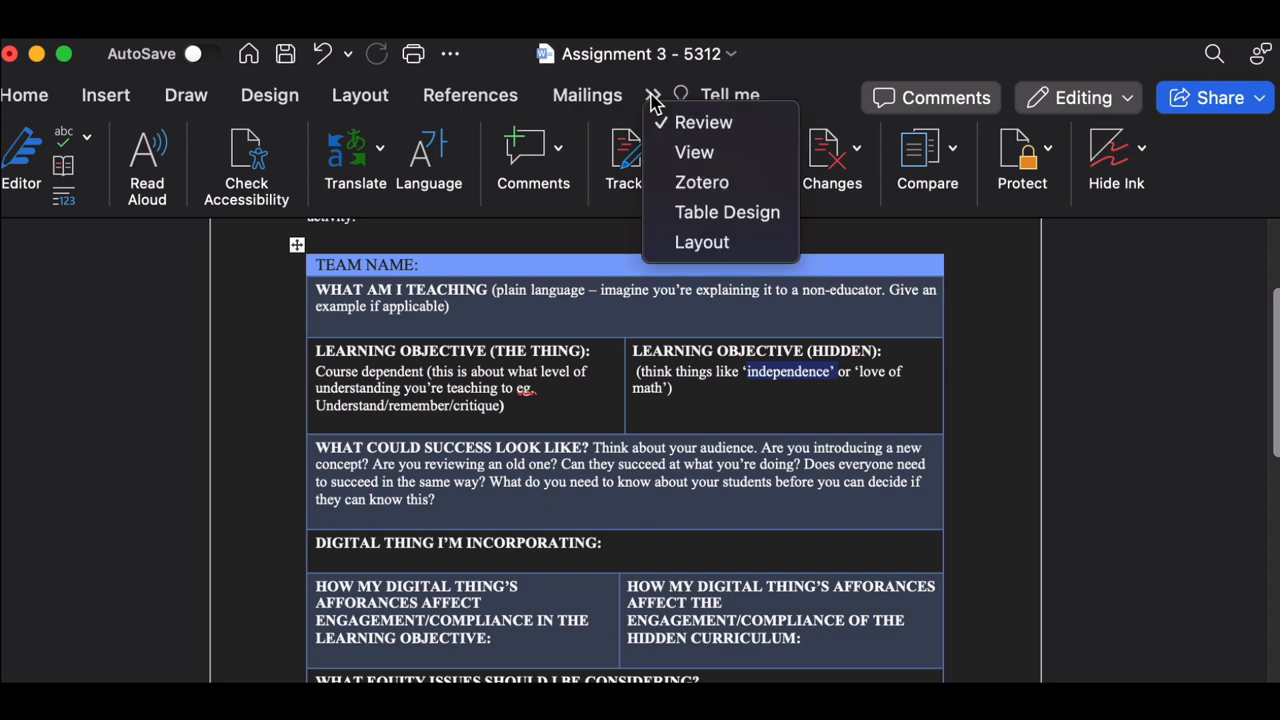
mouse_move(712, 130)
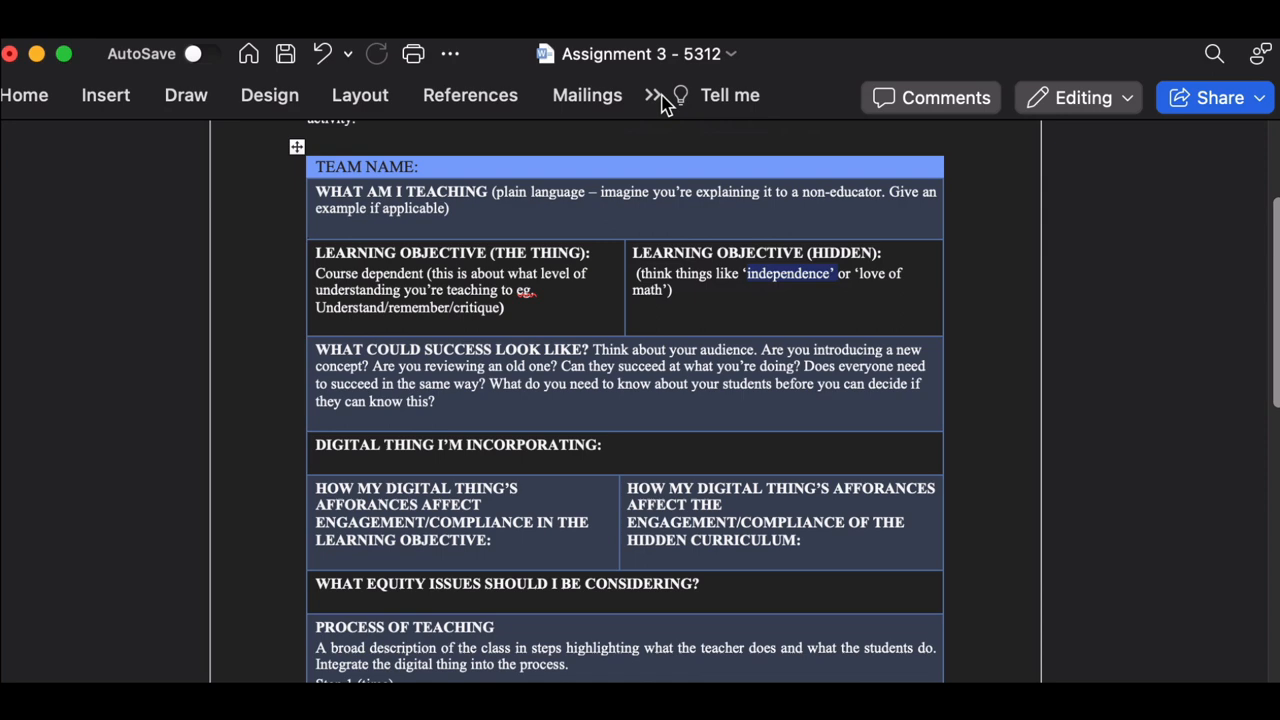
click(652, 96)
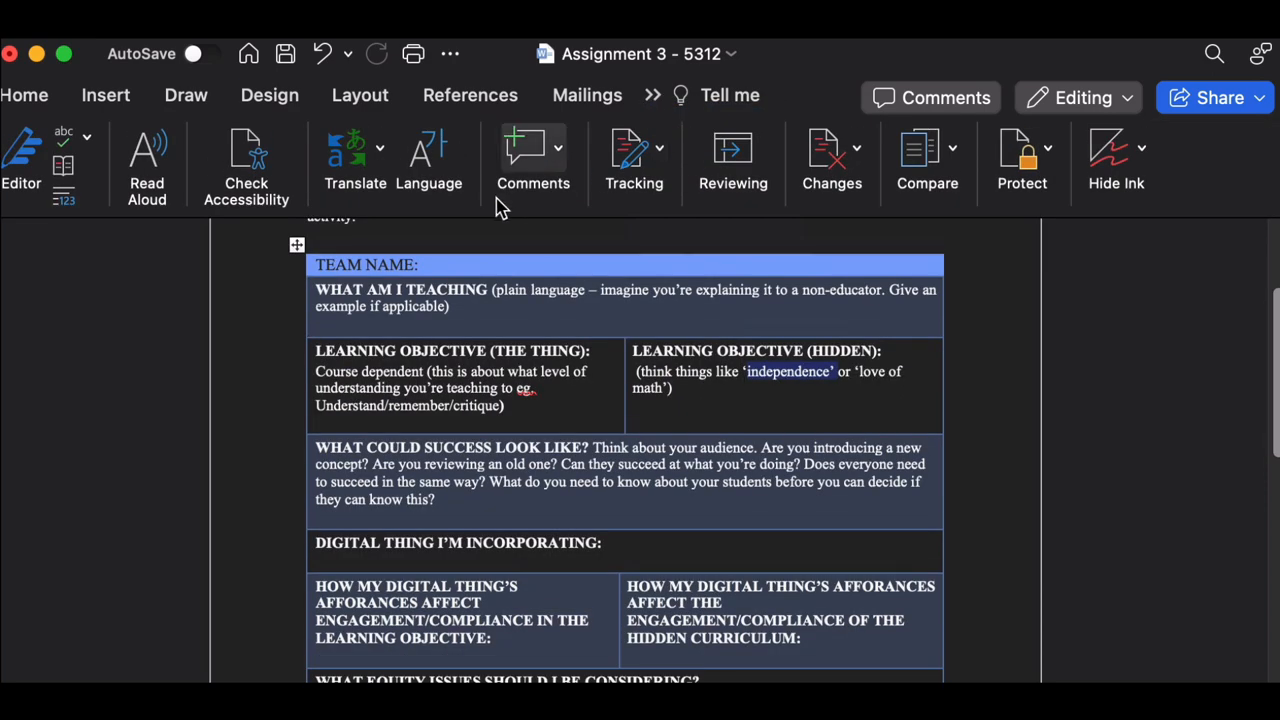
mouse_move(792, 372)
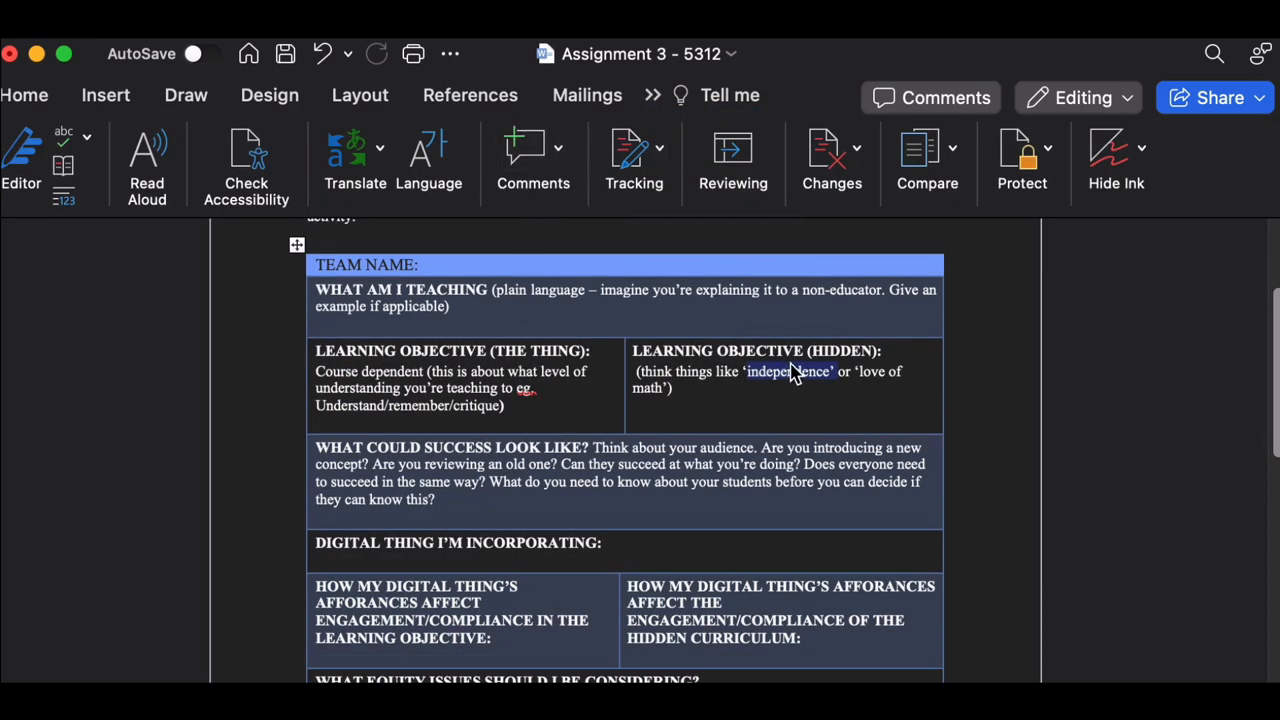
Add a comment that independence may be too high a bar; students should be less scared to try
click(532, 160)
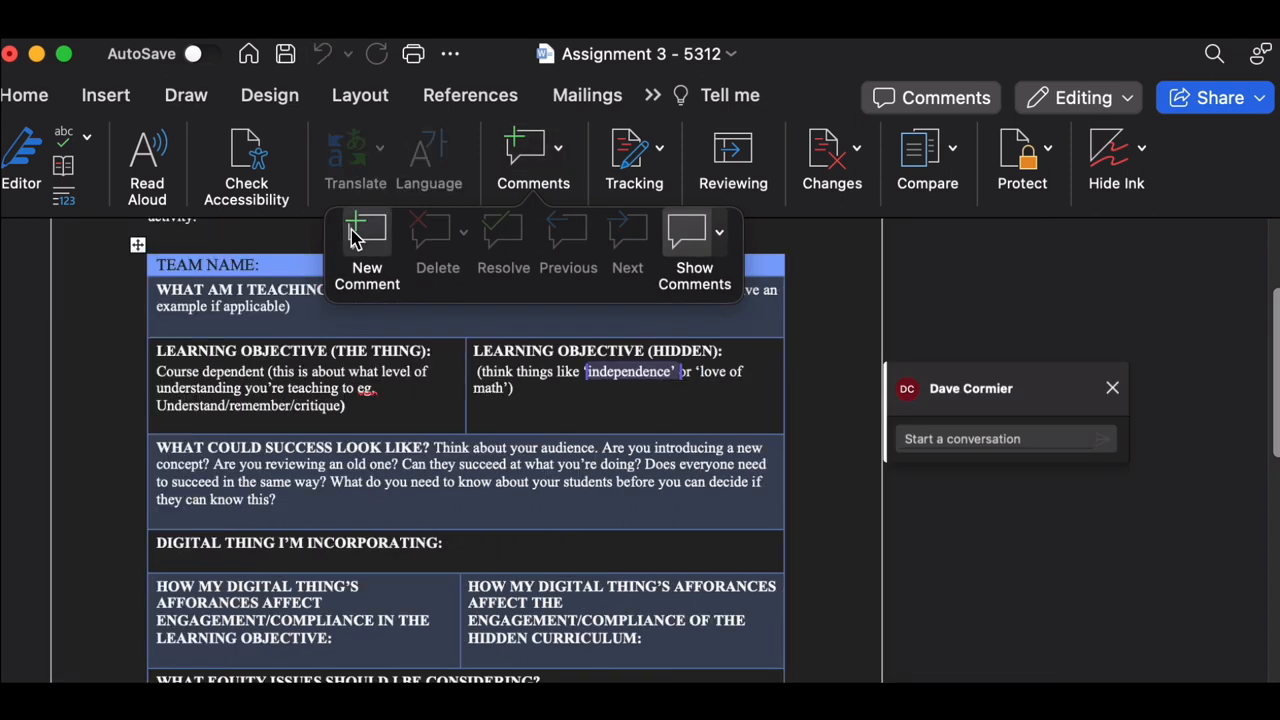
text(I think indepeence might be too high a b)
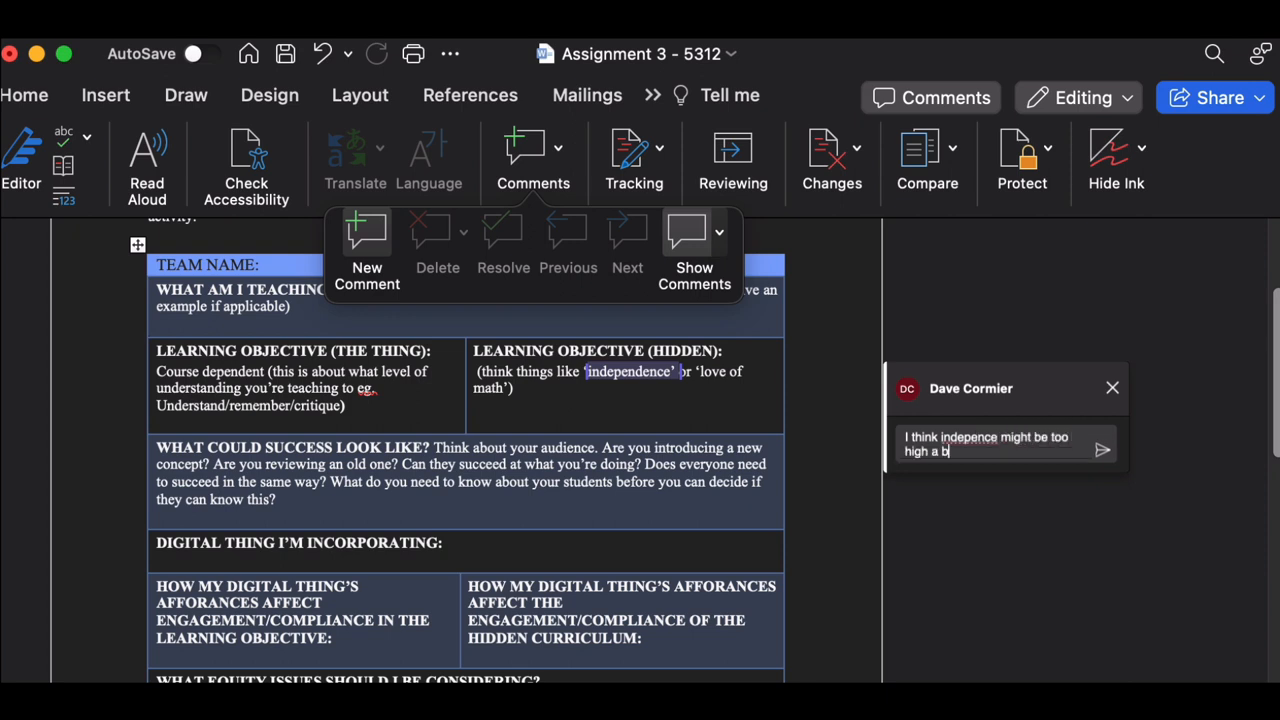
text(ar for the students in this class.)
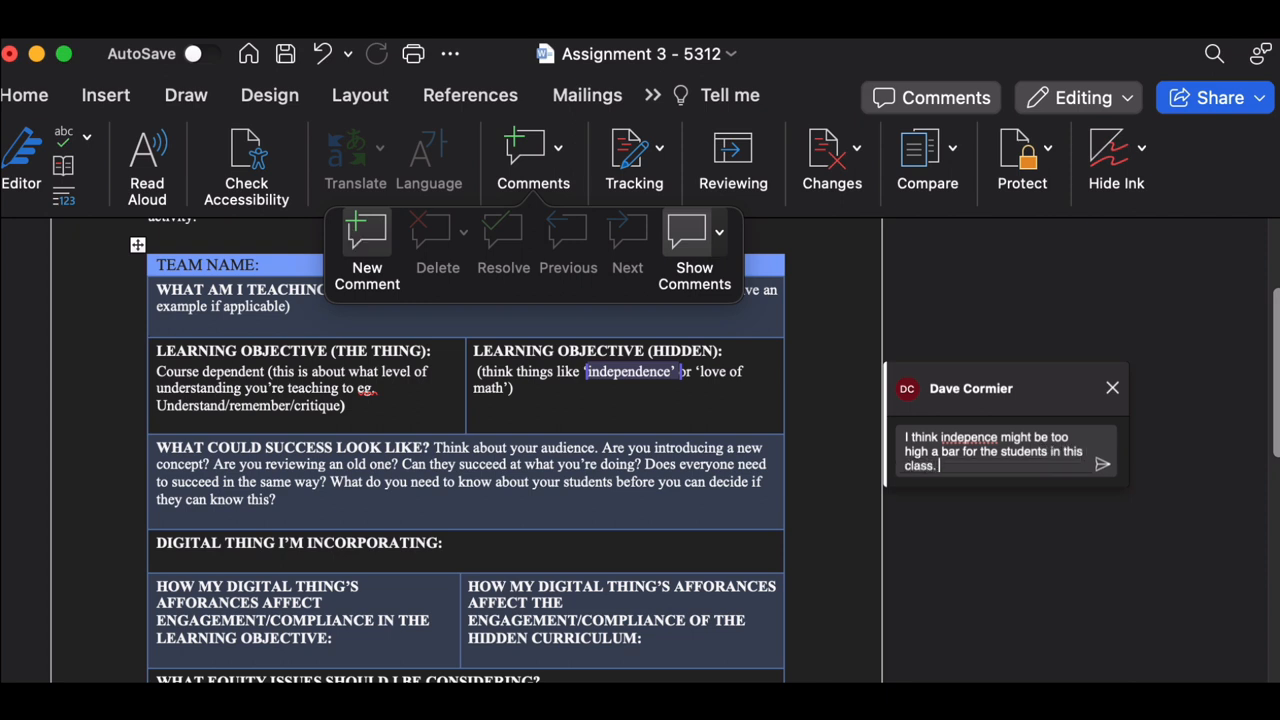
text(What I think)
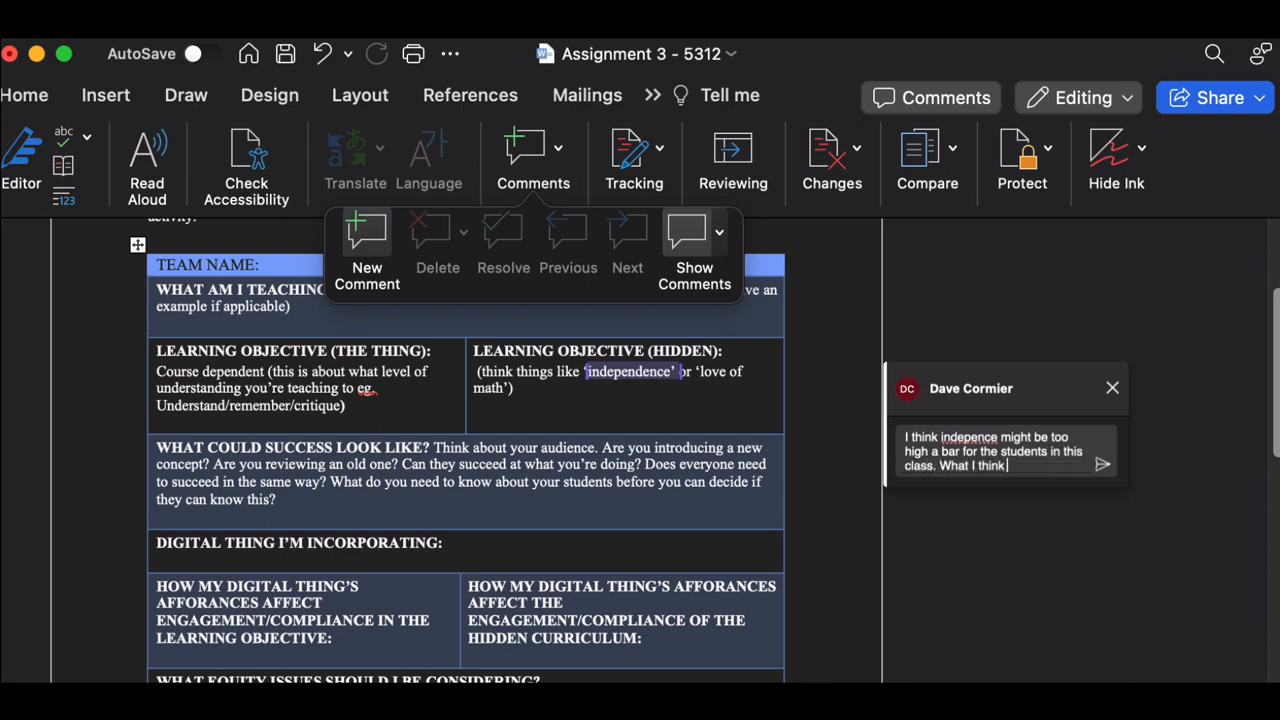
text(I'd like them to do is have a little)
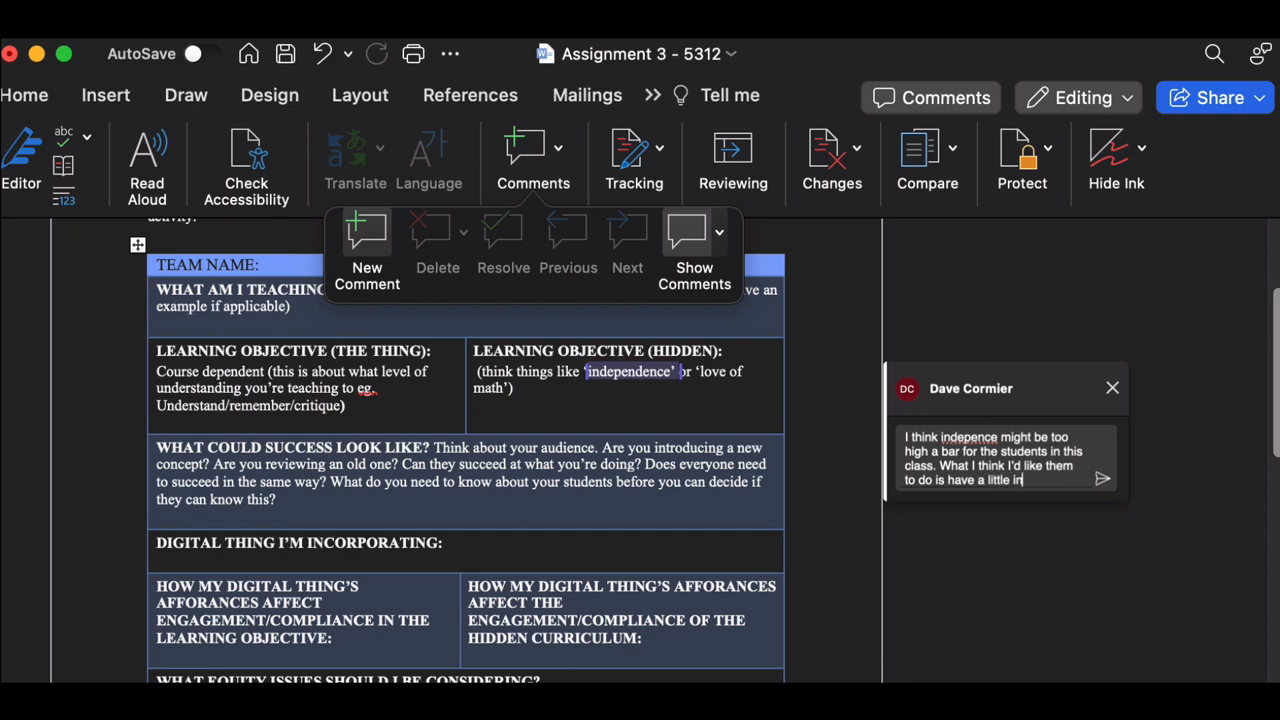
text(independence,)
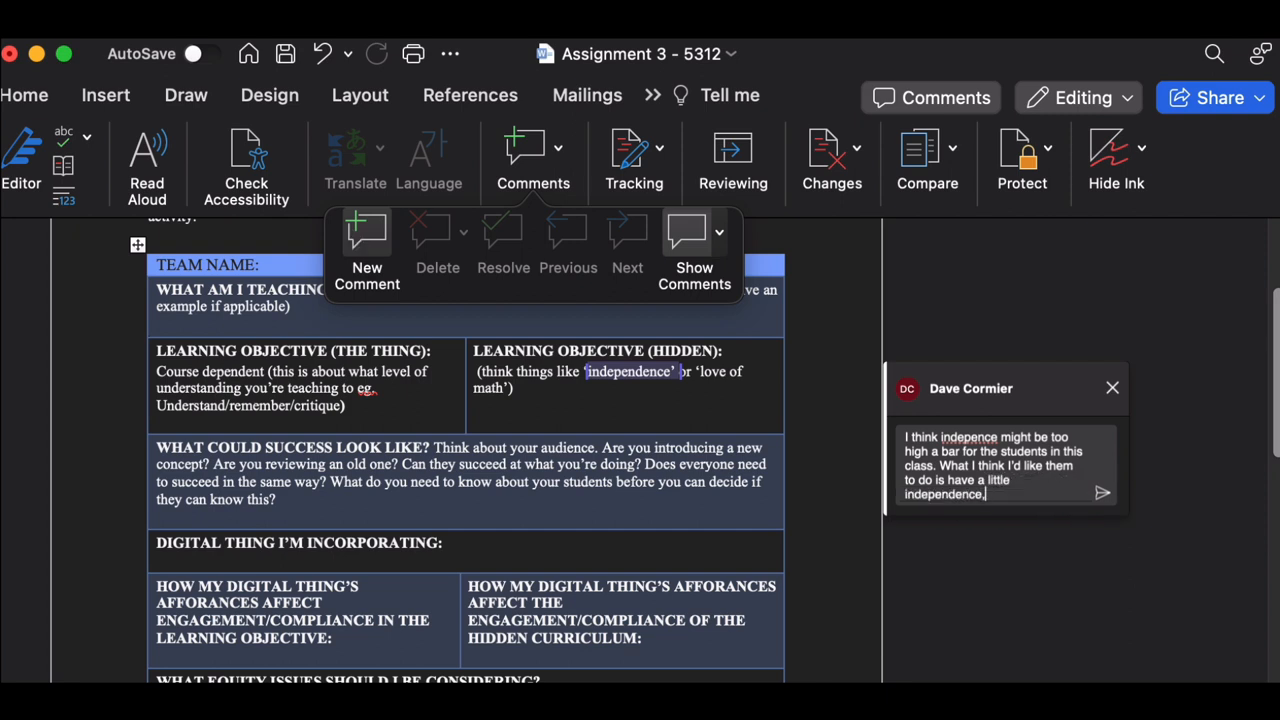
text(but really, just be a)
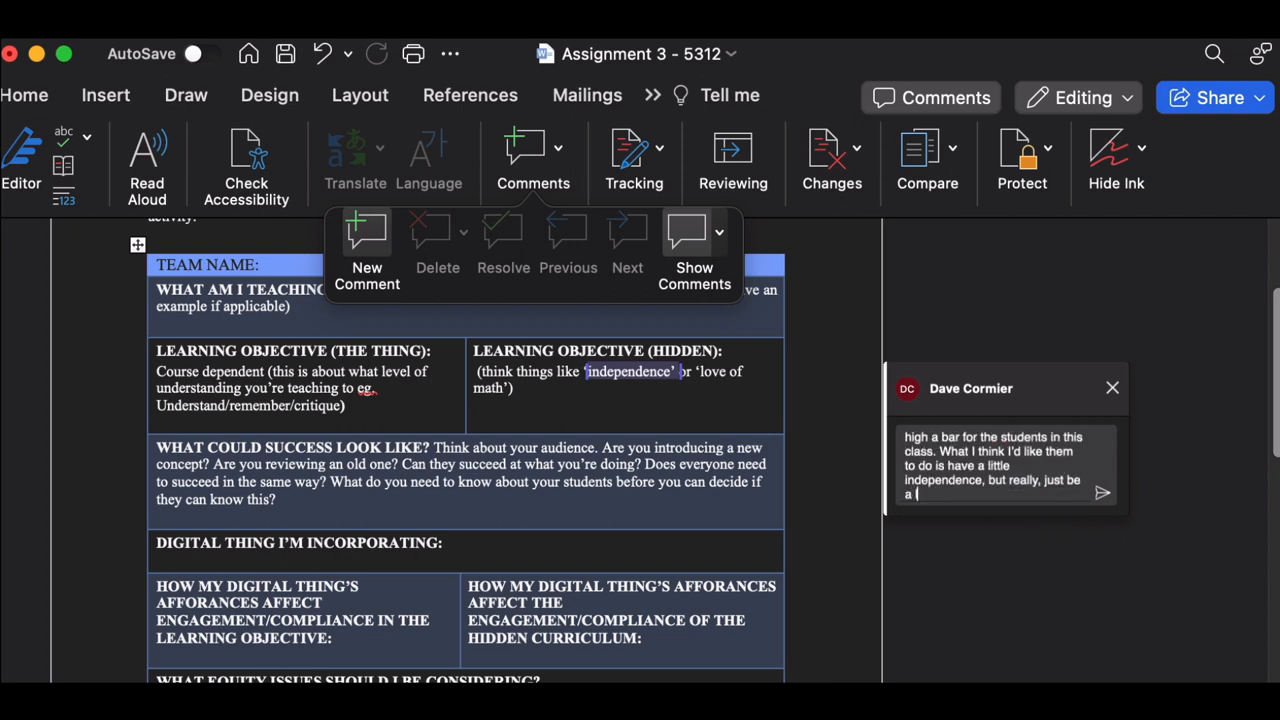
text(little less)
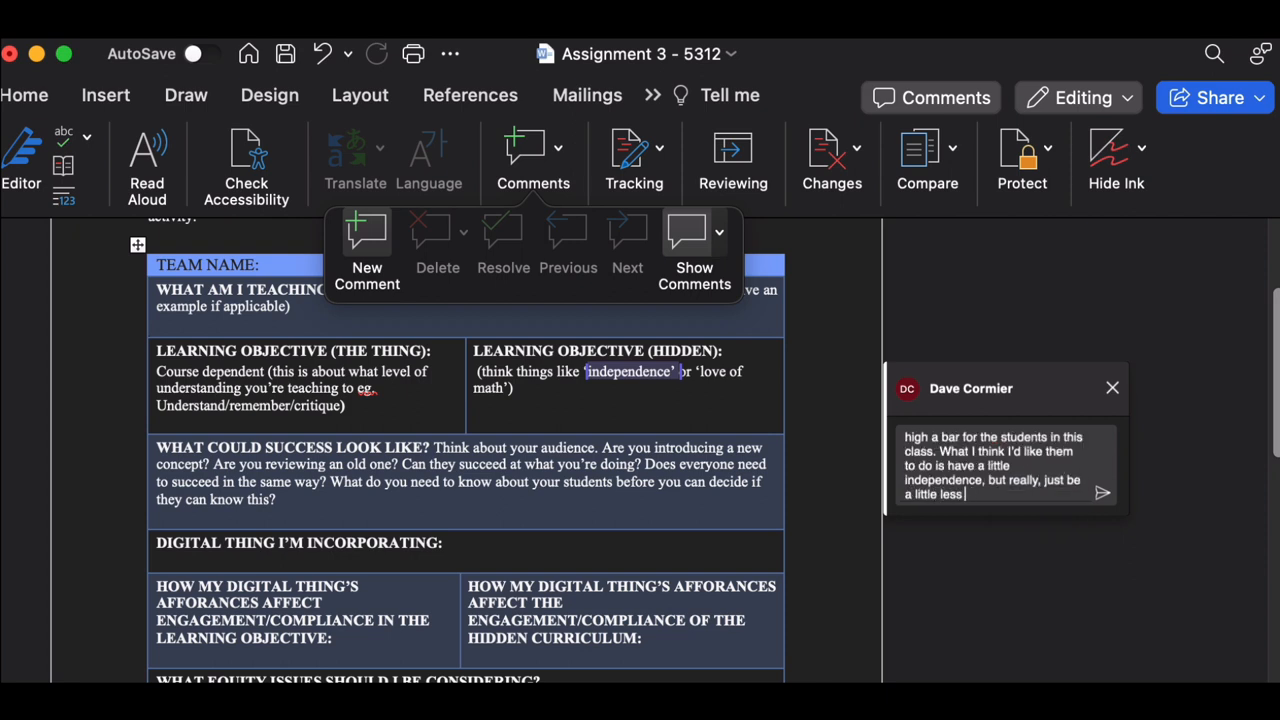
text(scared to try thing)
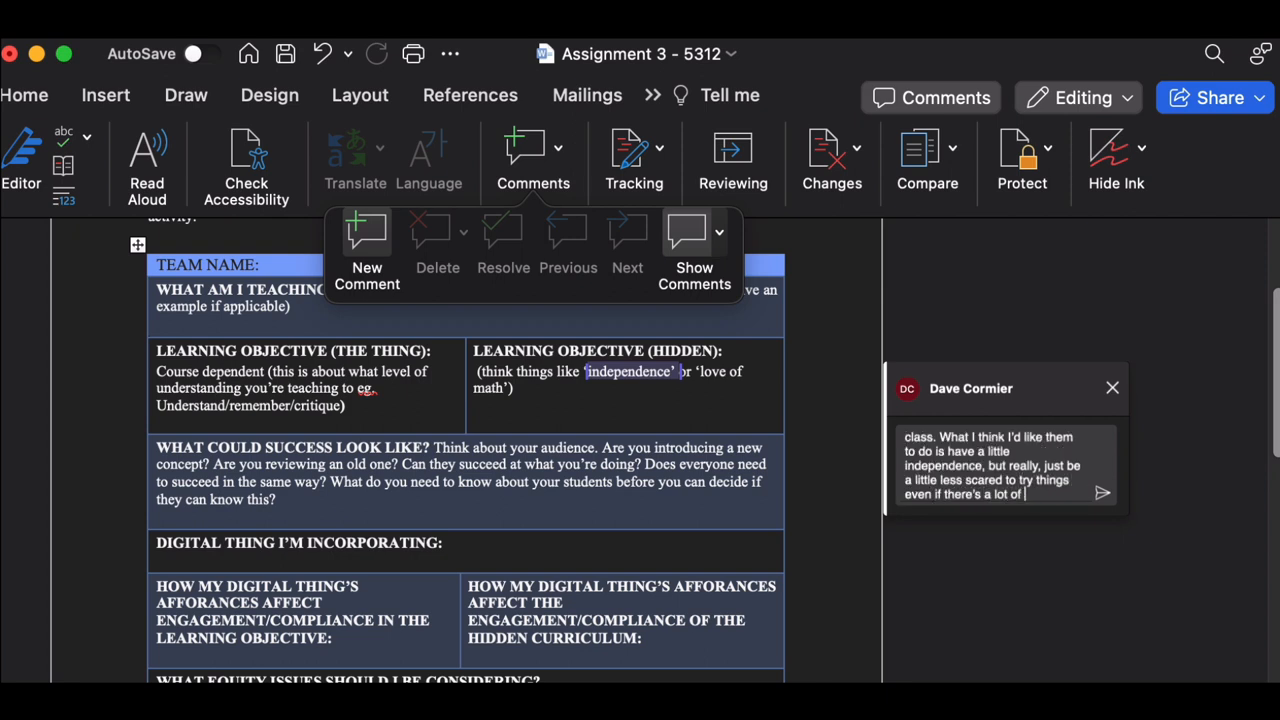
text(scaffolding)
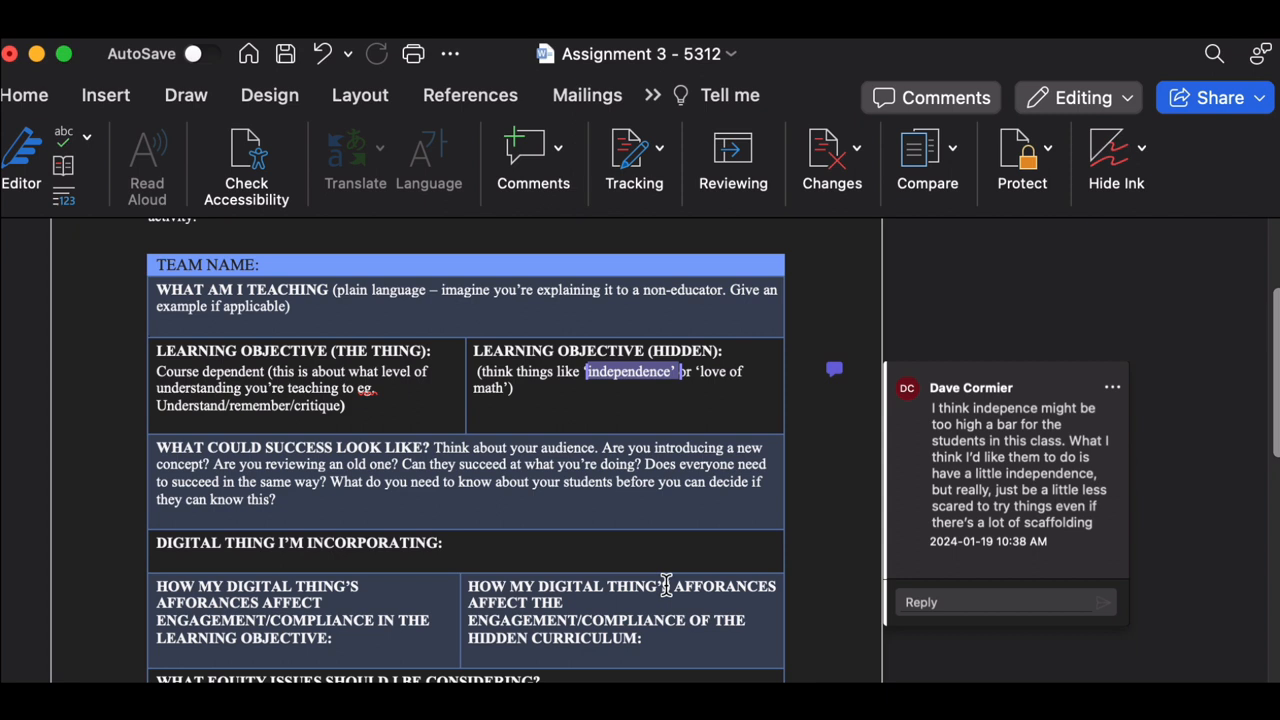
mouse_move(988, 402)
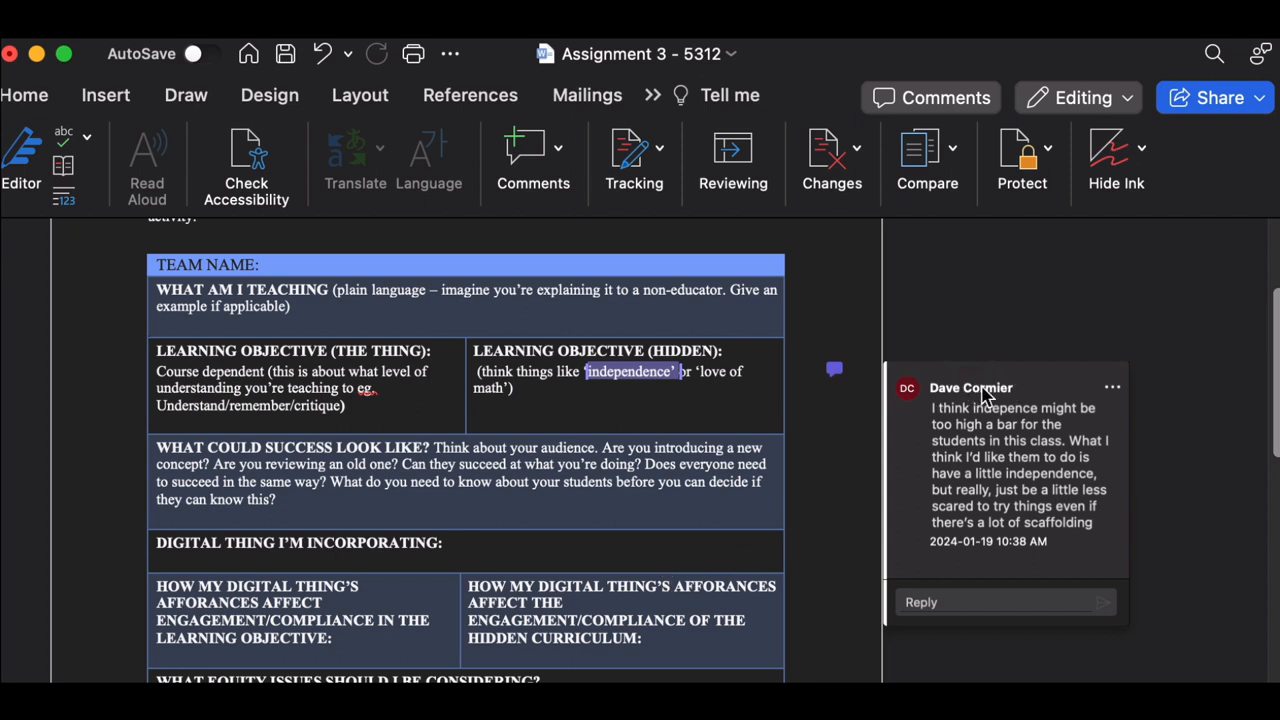
mouse_move(922, 492)
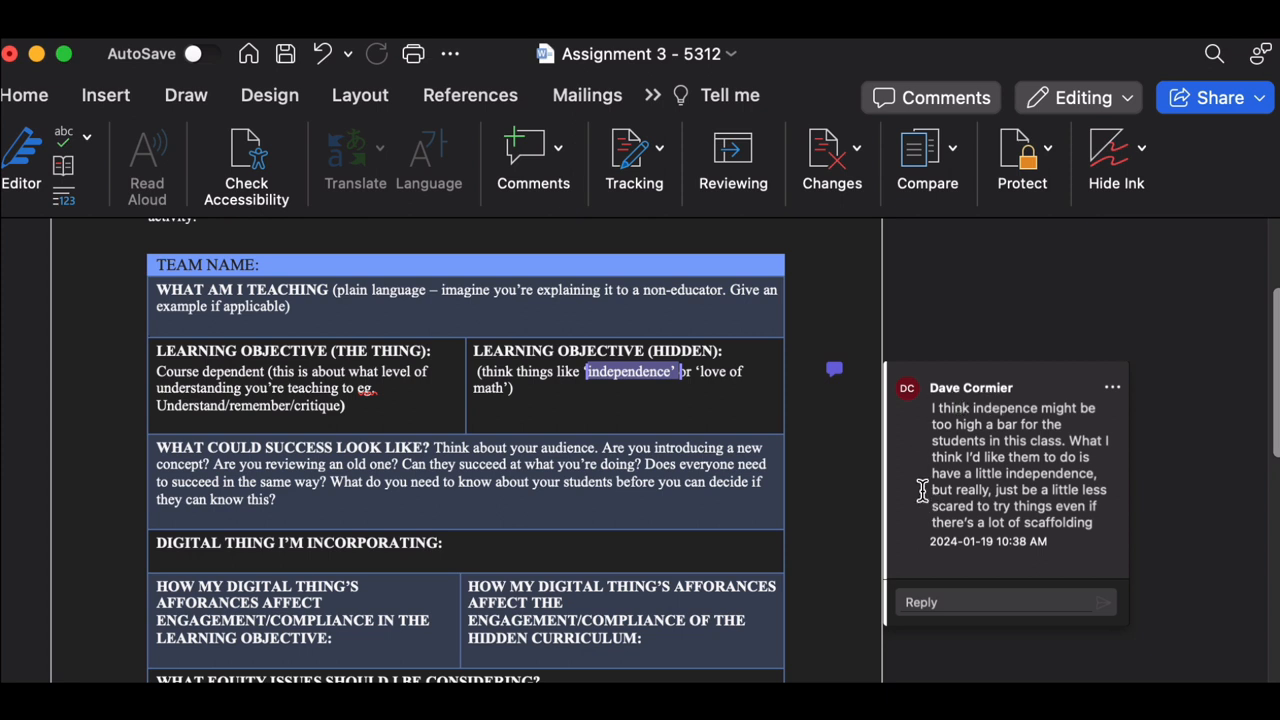
mouse_move(908, 490)
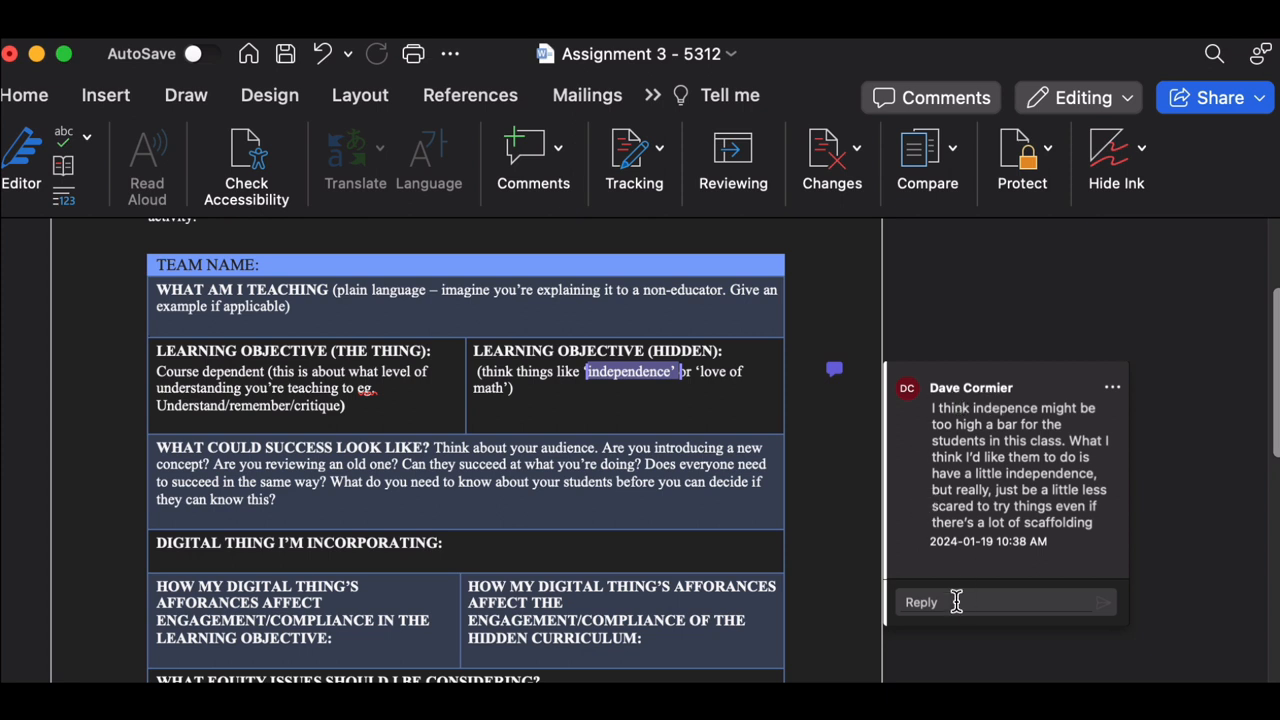
Draft a reply calling fear a good point to view through the equity lens
text(Huh.)
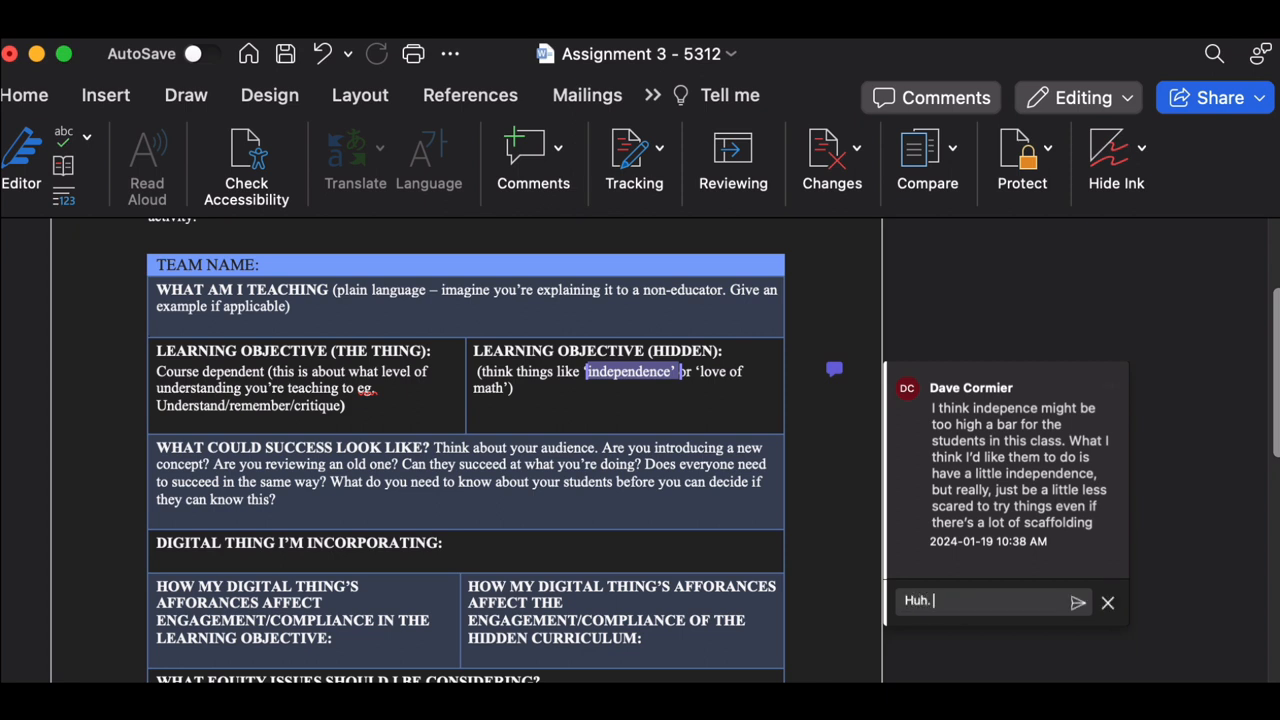
text(I hav)
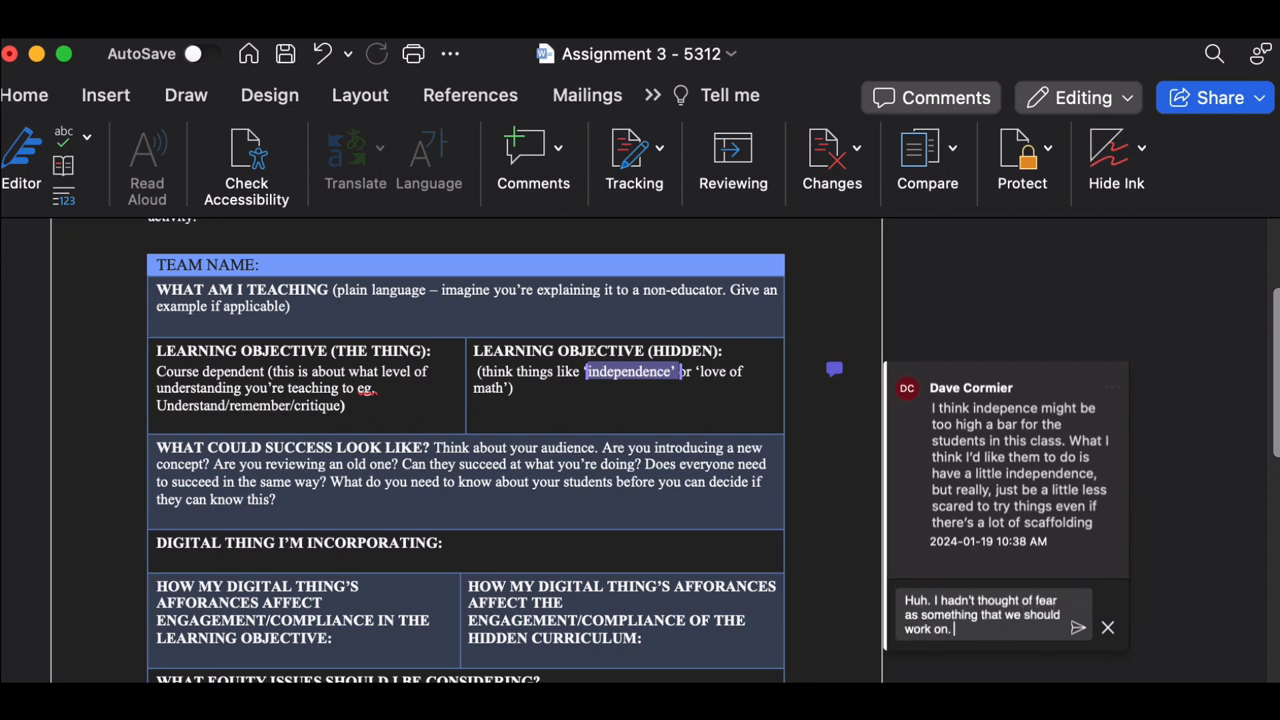
text(That's a good point. I wonder how we can see that)
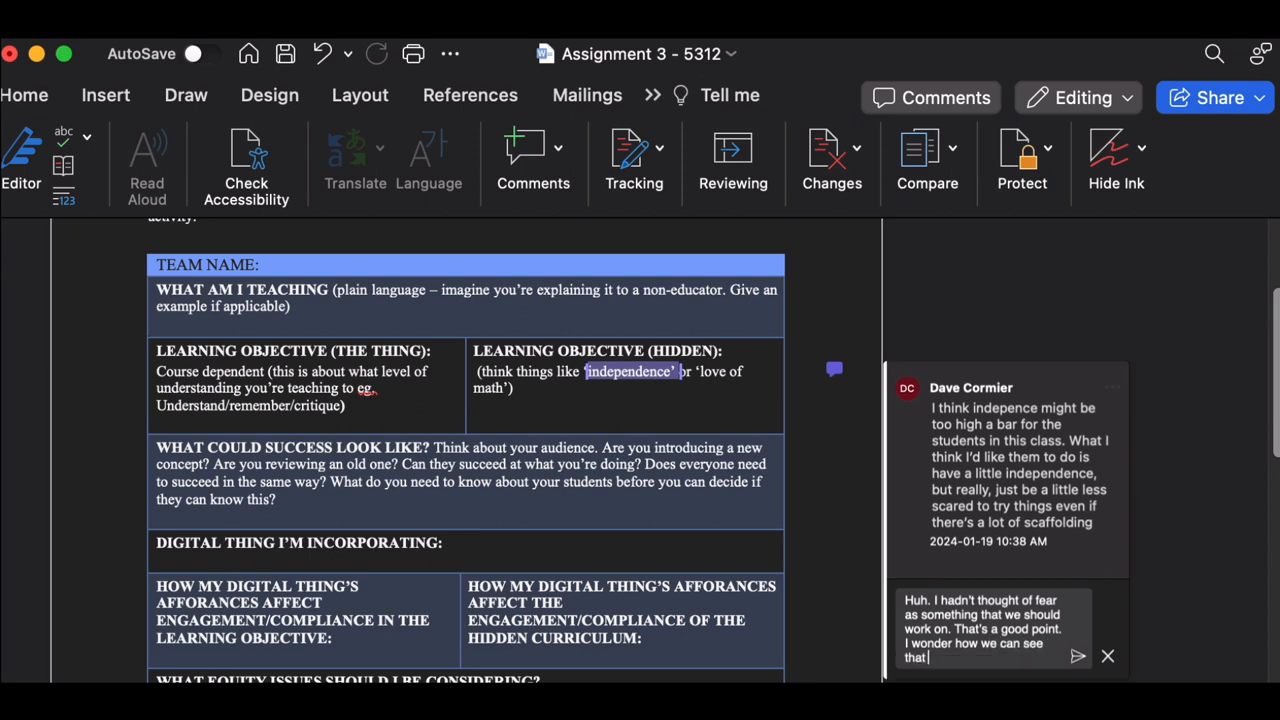
text(idea of fear, th)
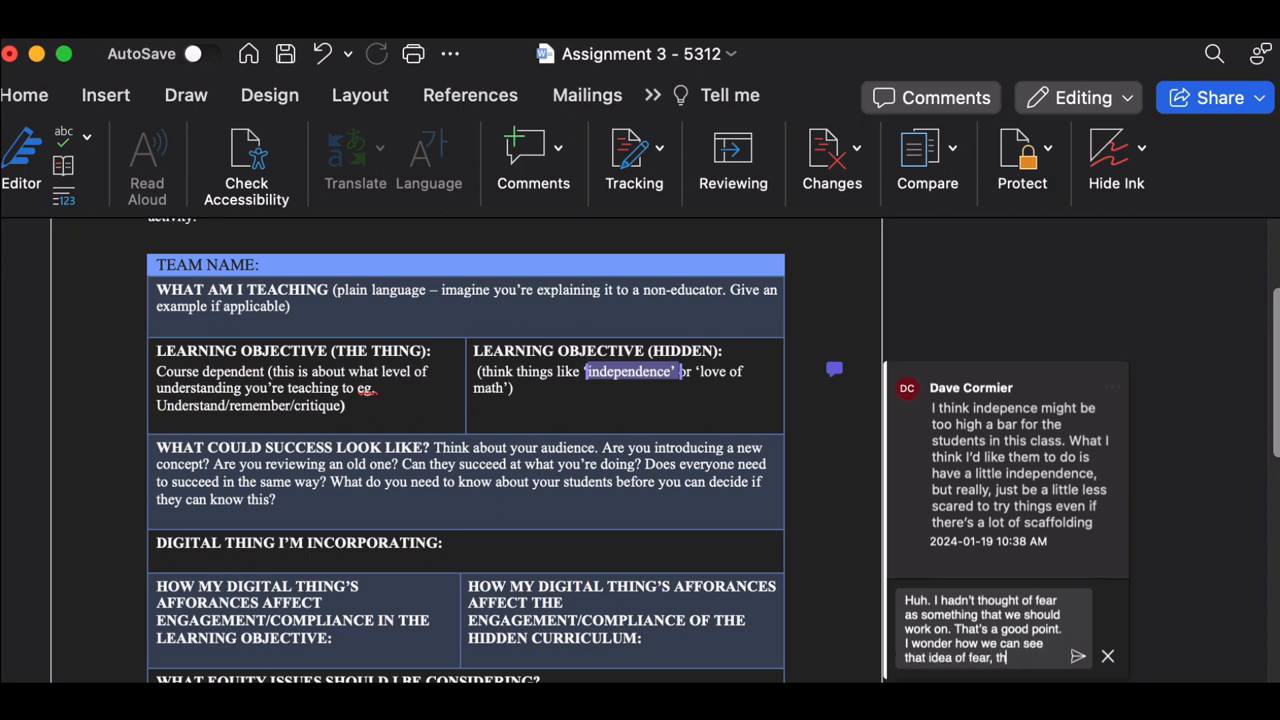
text(through the equity lens we've been talking abo)
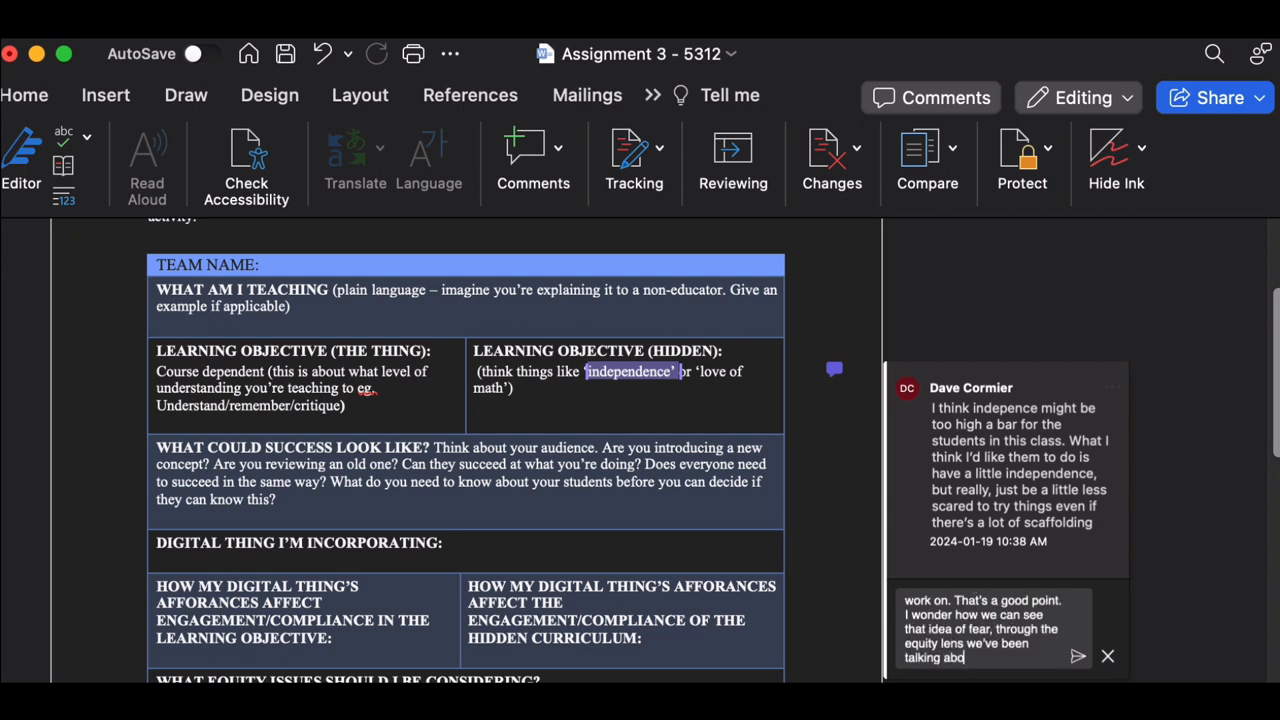
text(ut. Maybe there')
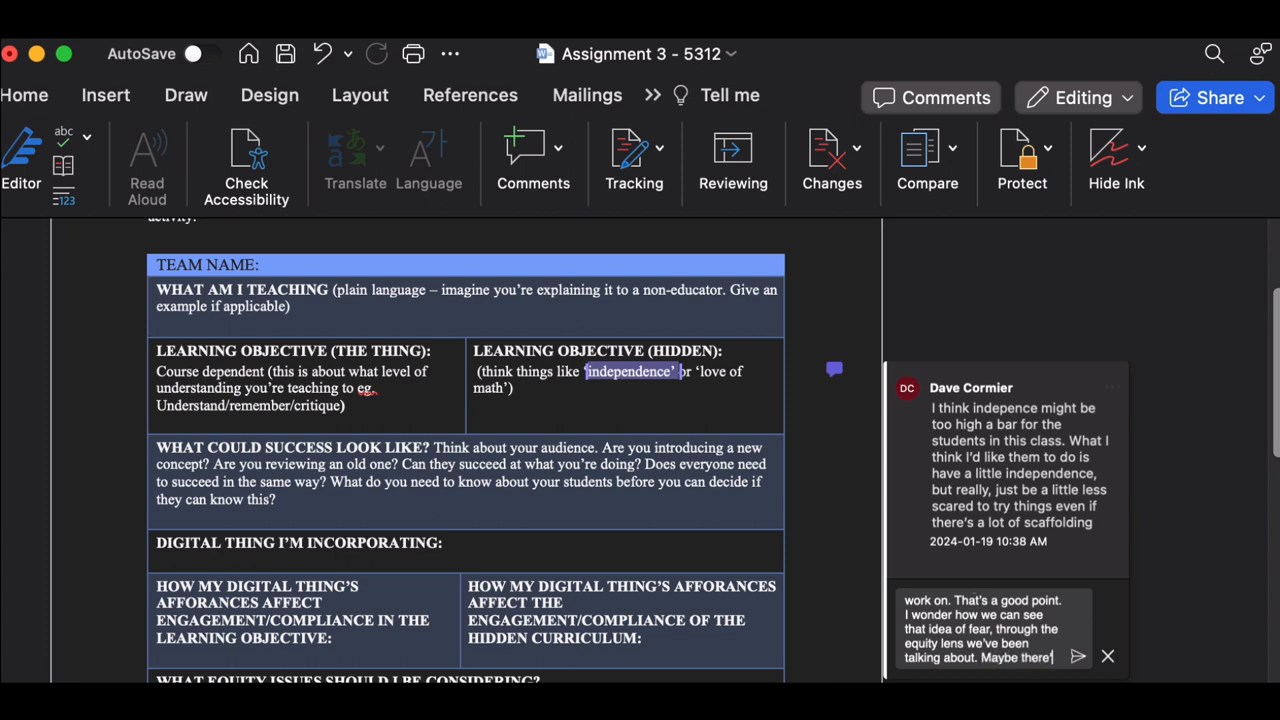
text(sometin)
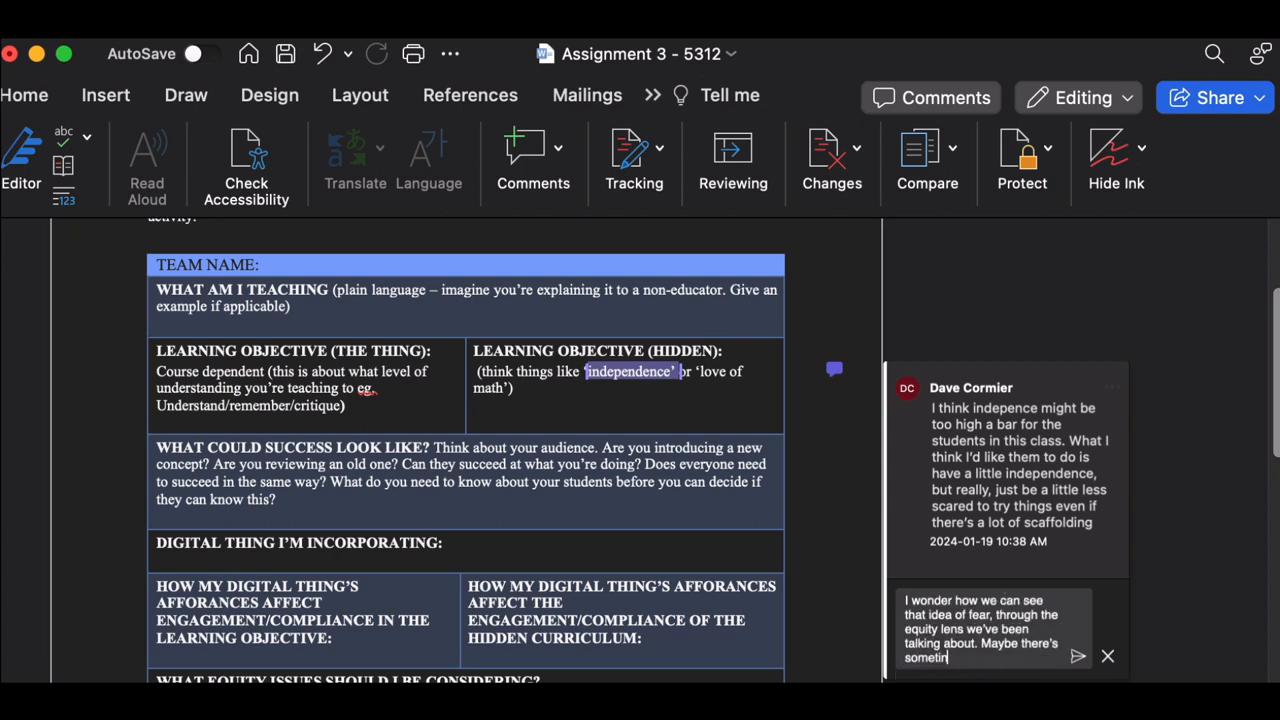
text(work on. That's a good point. May)
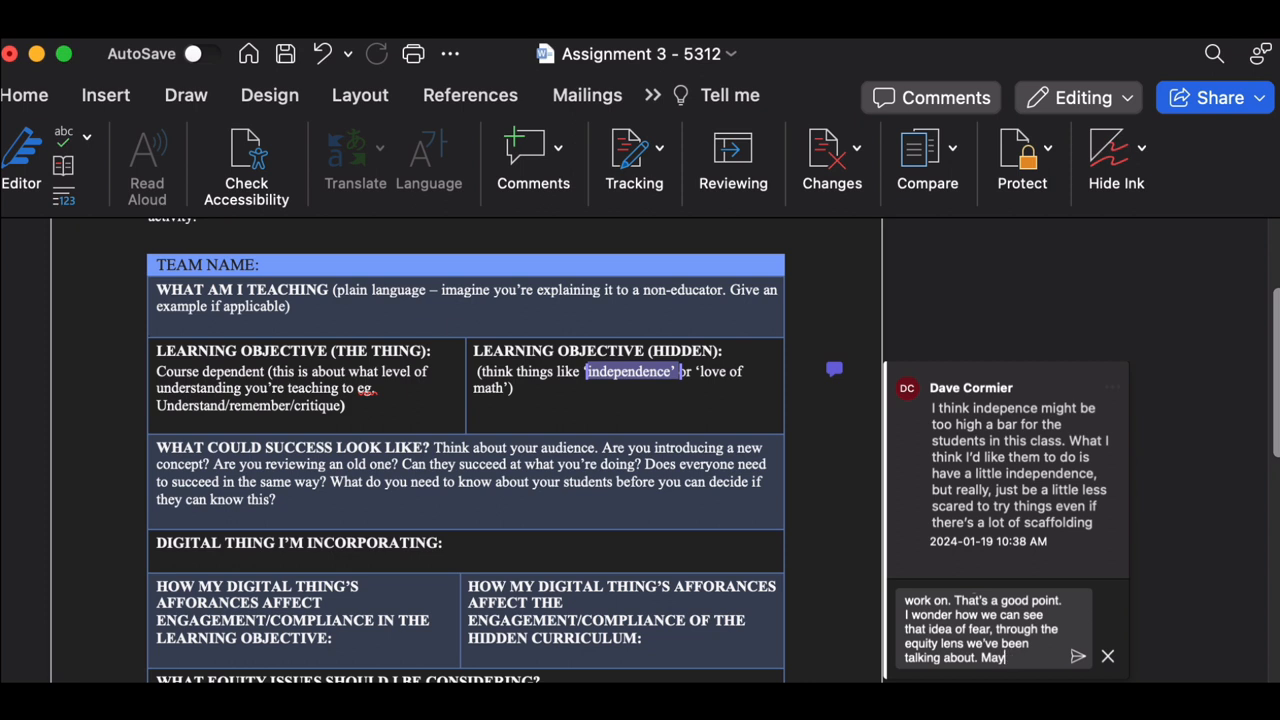
Replace the unfinished sentence with a mention of UDL and post the reply
key(Backspace)
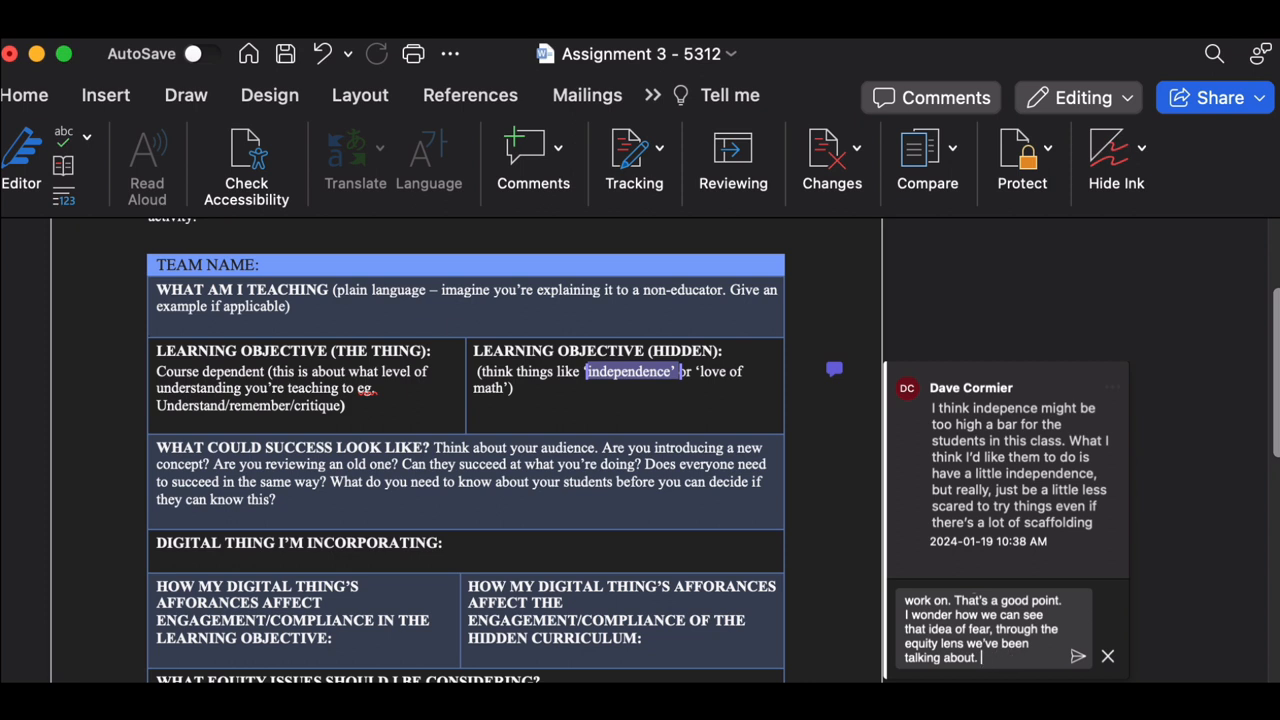
text(UDL model)
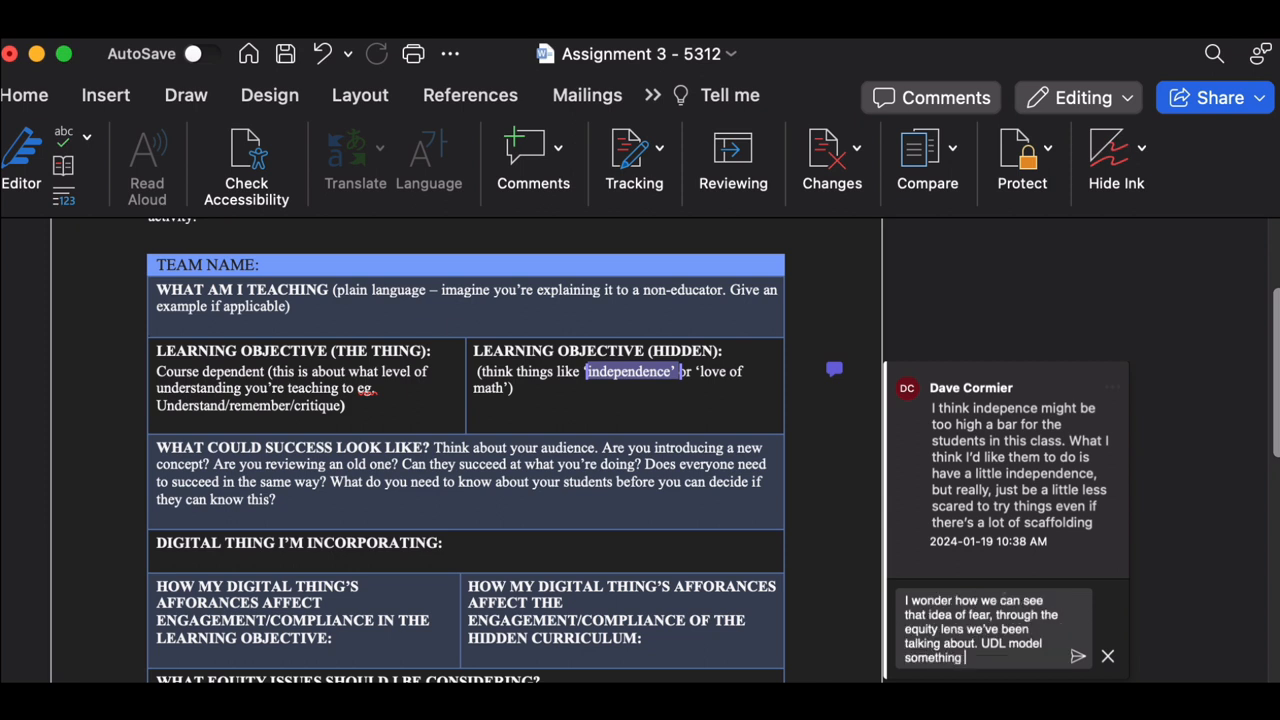
text(something)
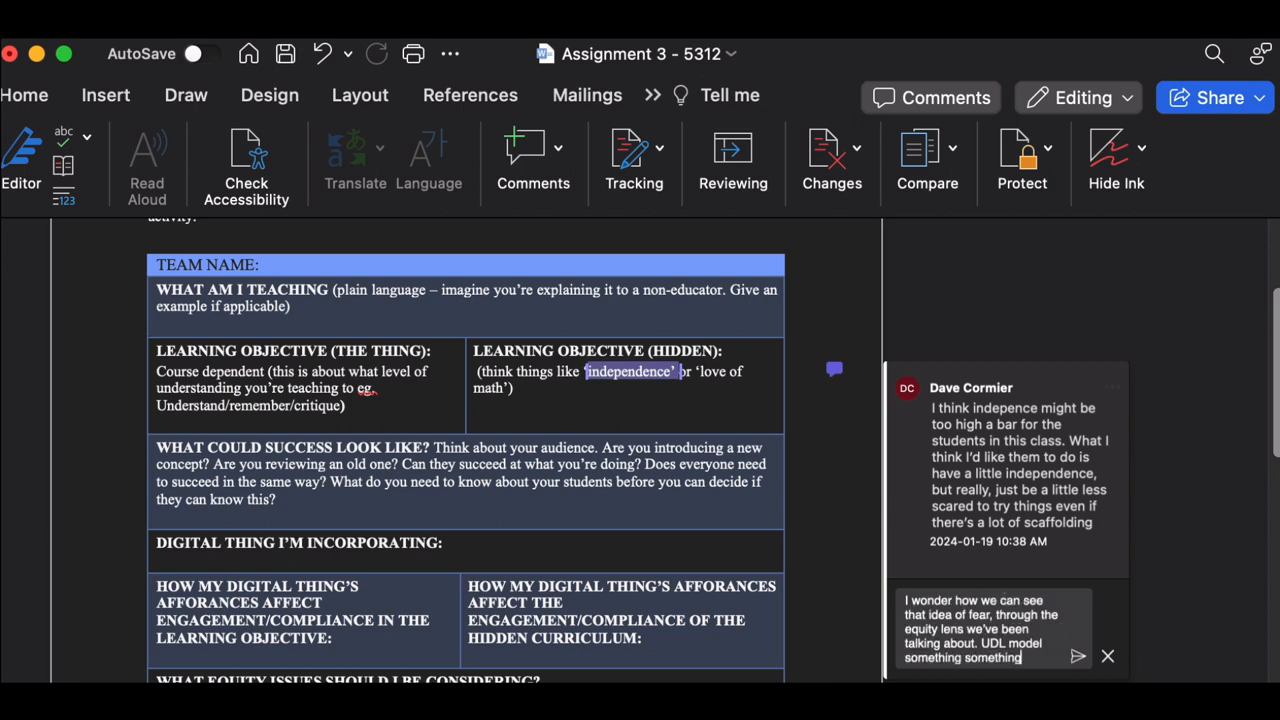
click(1080, 656)
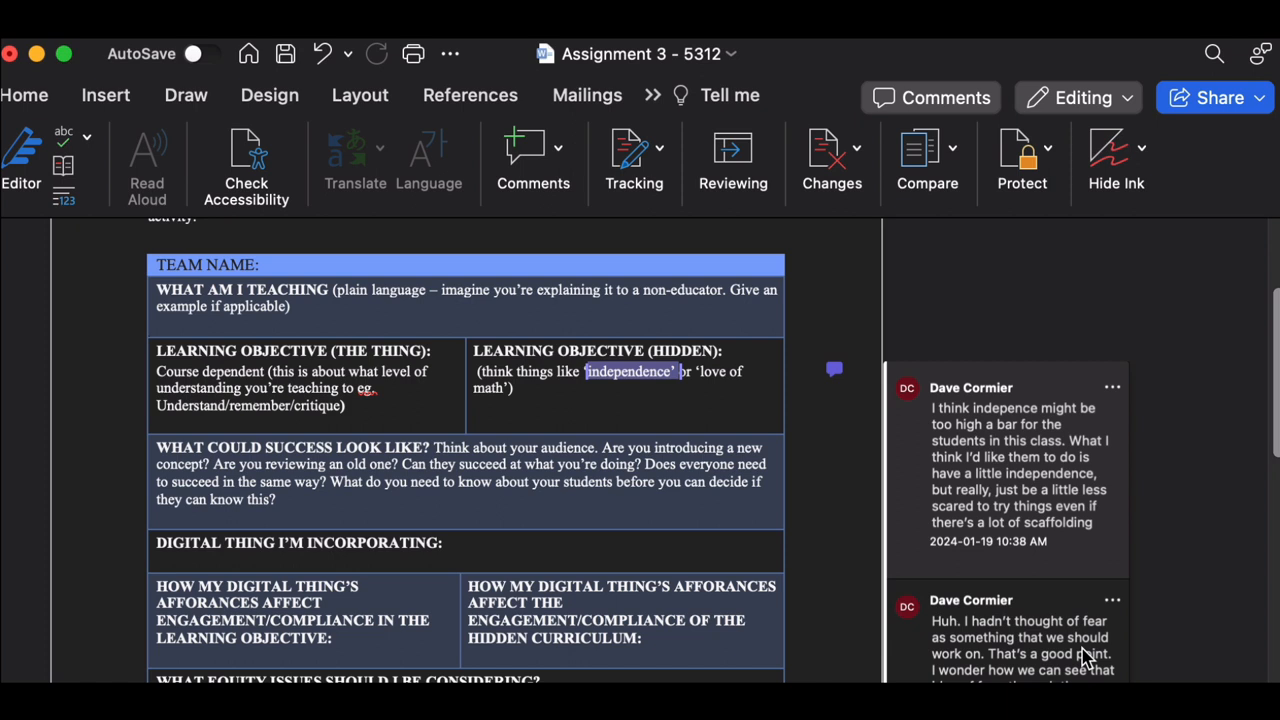
mouse_move(660, 432)
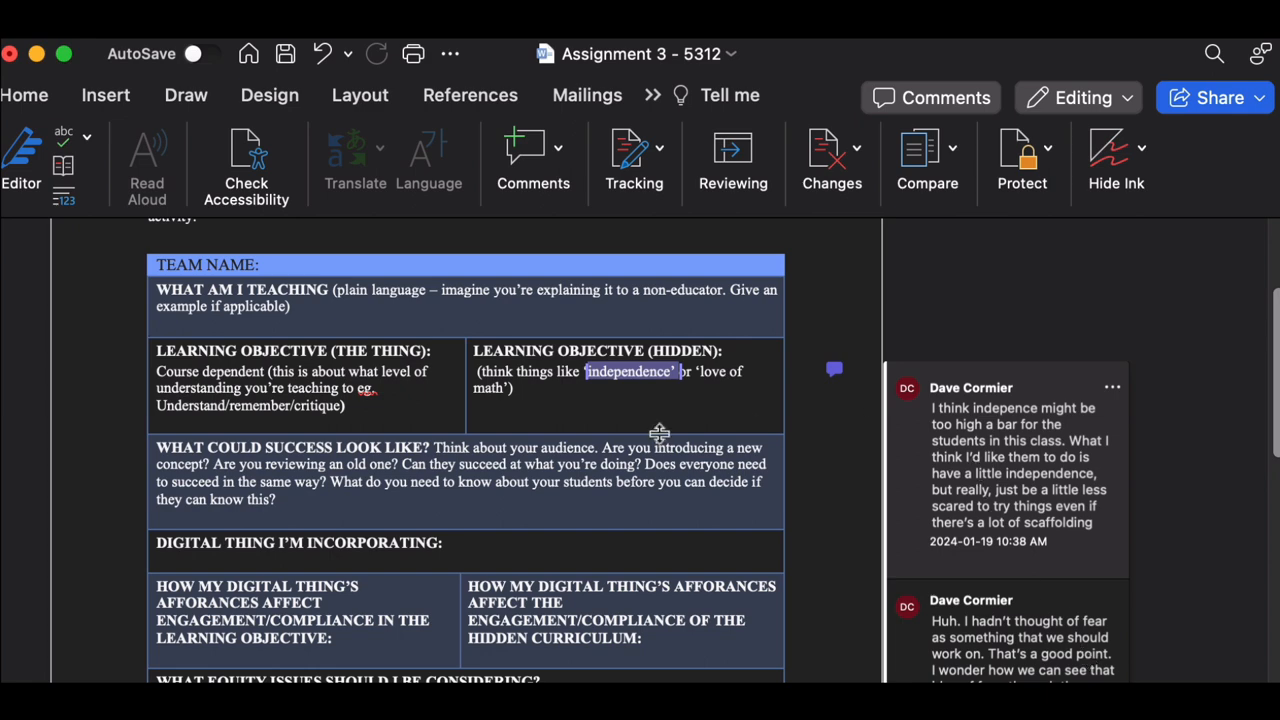
Below the final table, add the heading 'Equity responses' and a line starting 'eac'
scroll(down, 3)
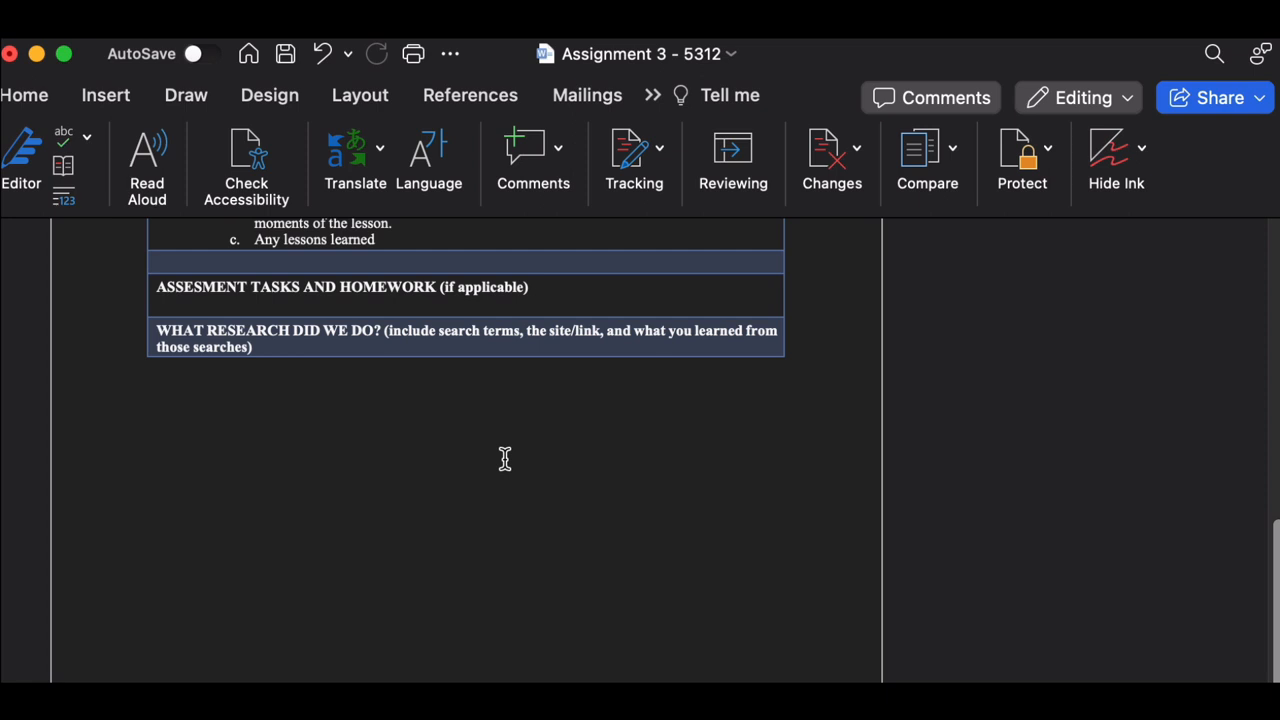
text(Equity)
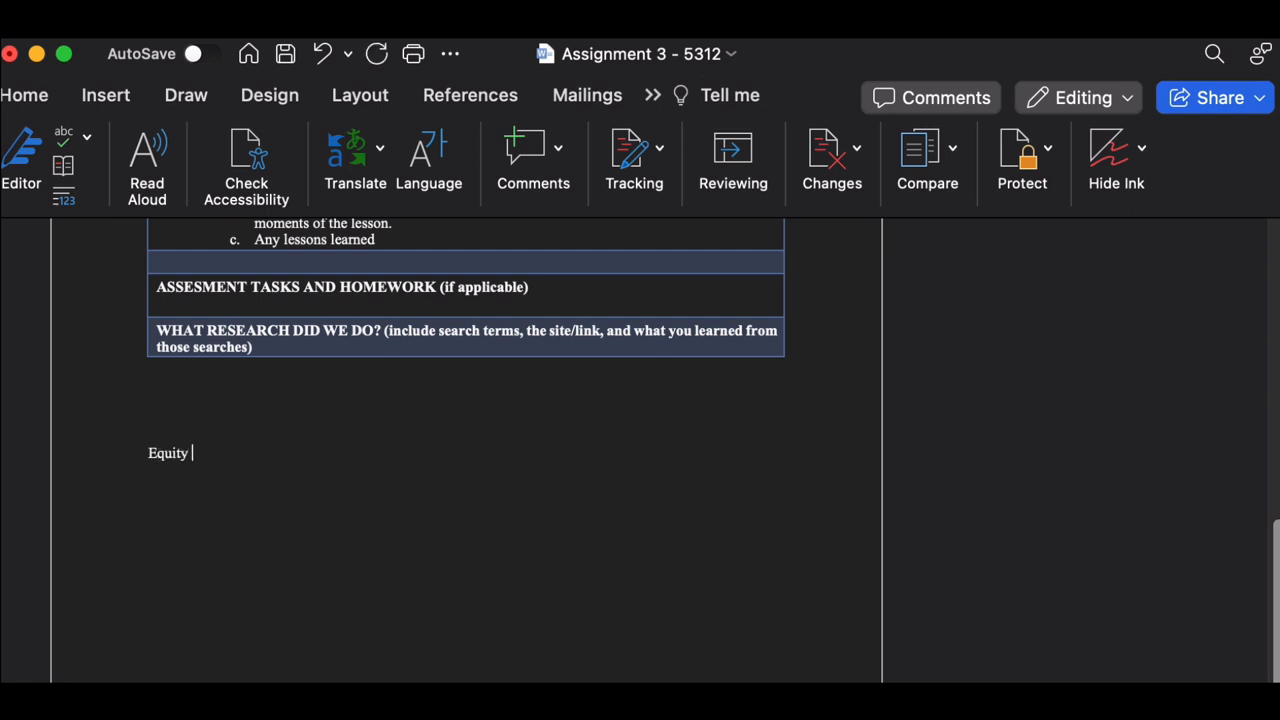
text(responses)
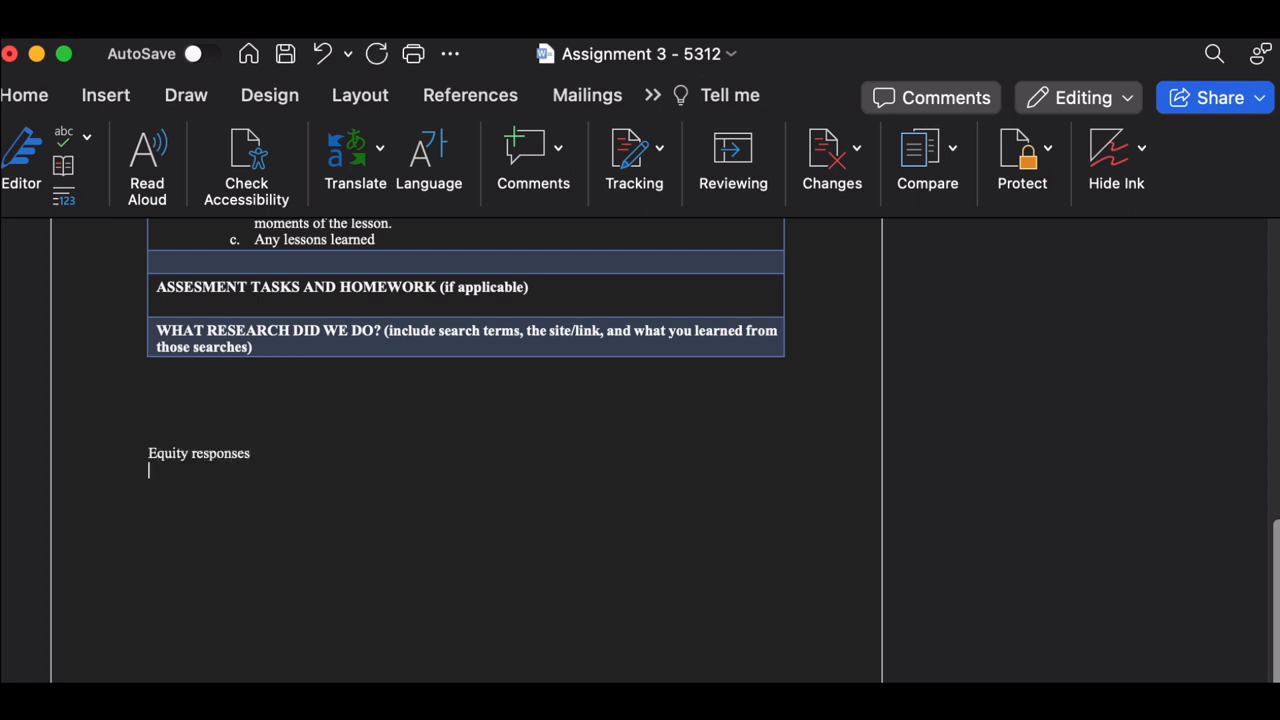
text(eac)
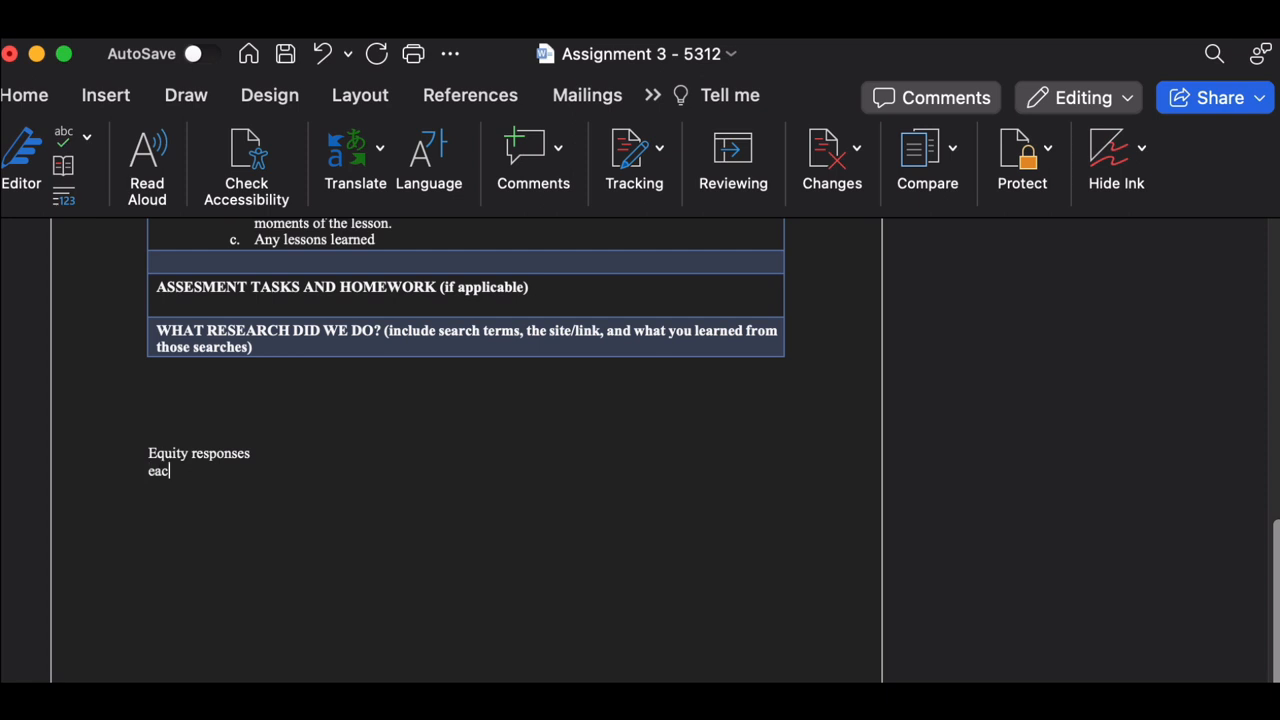